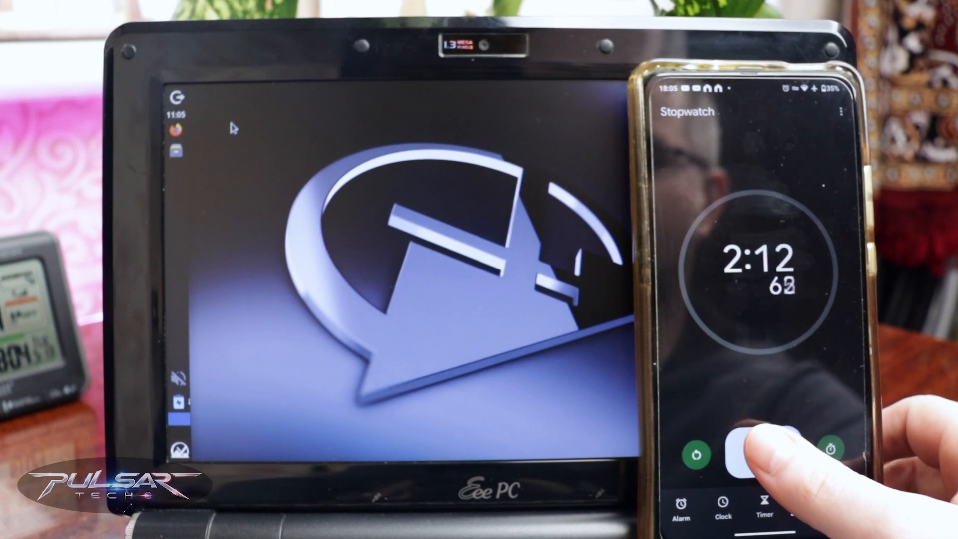
# Dismiss the MX Welcome window so the plain desktop with the clock widget shows
pyautogui.click(762, 453)
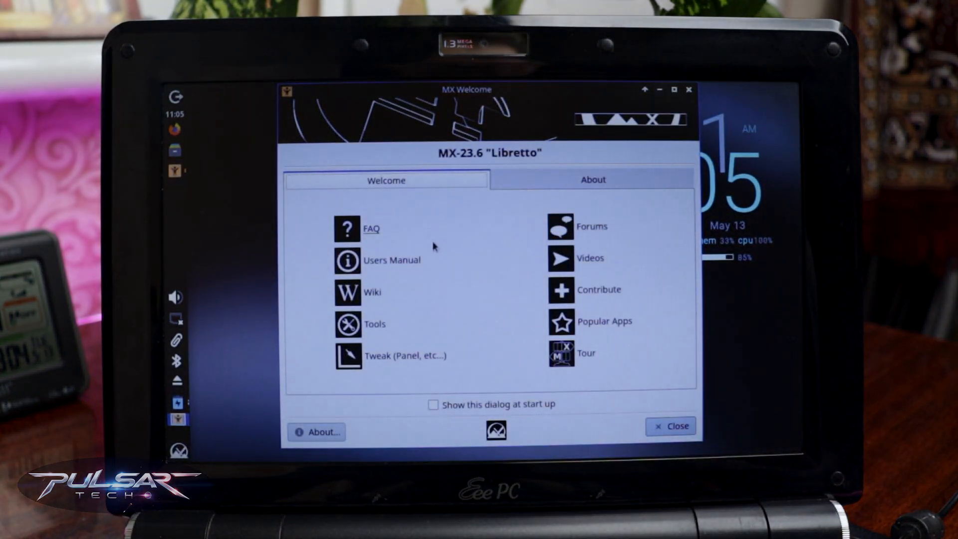
pyautogui.moveTo(687, 95)
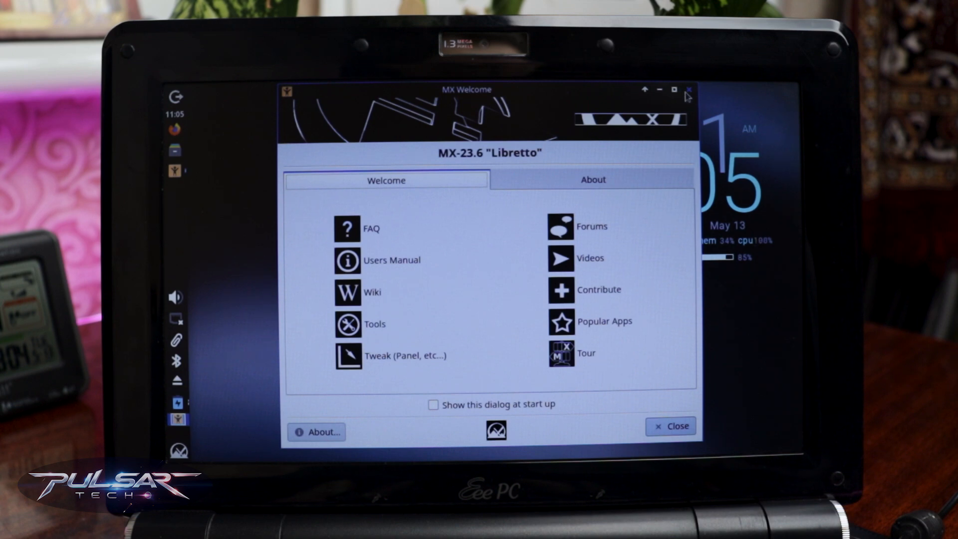
pyautogui.click(688, 90)
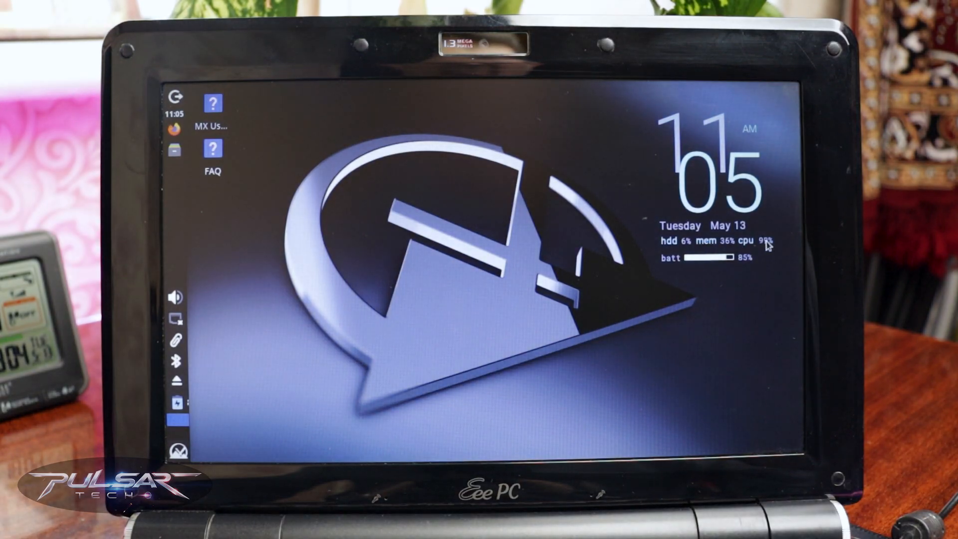
pyautogui.moveTo(766, 249)
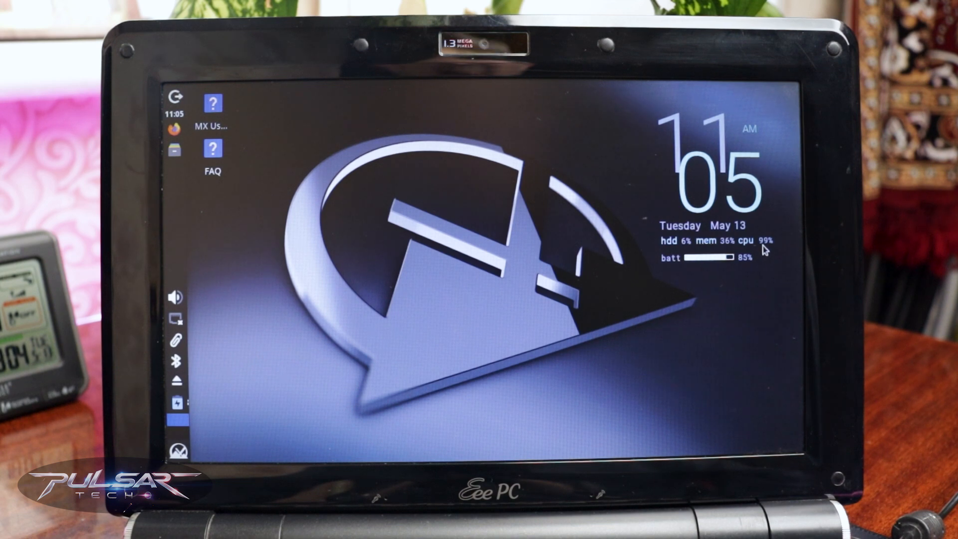
pyautogui.moveTo(720, 251)
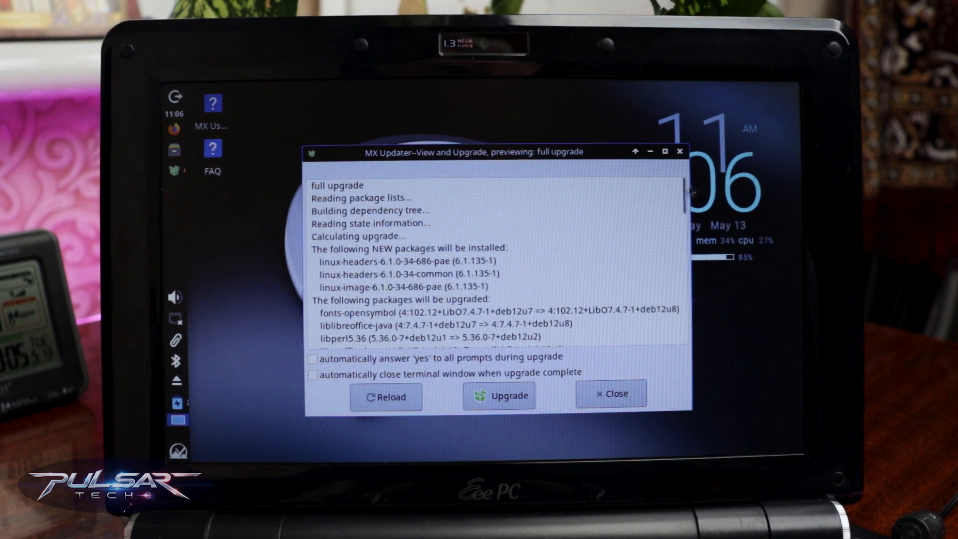
pyautogui.scroll(-3)
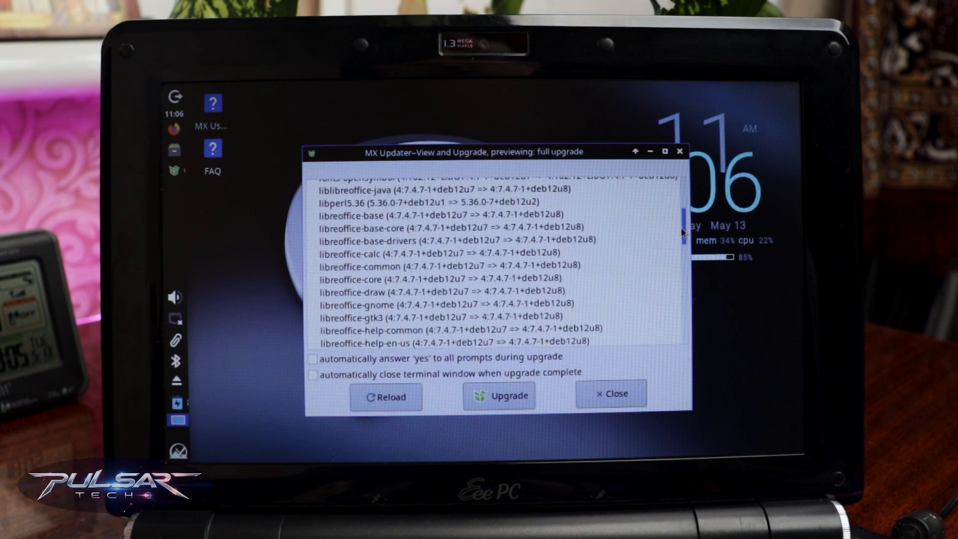
pyautogui.scroll(3)
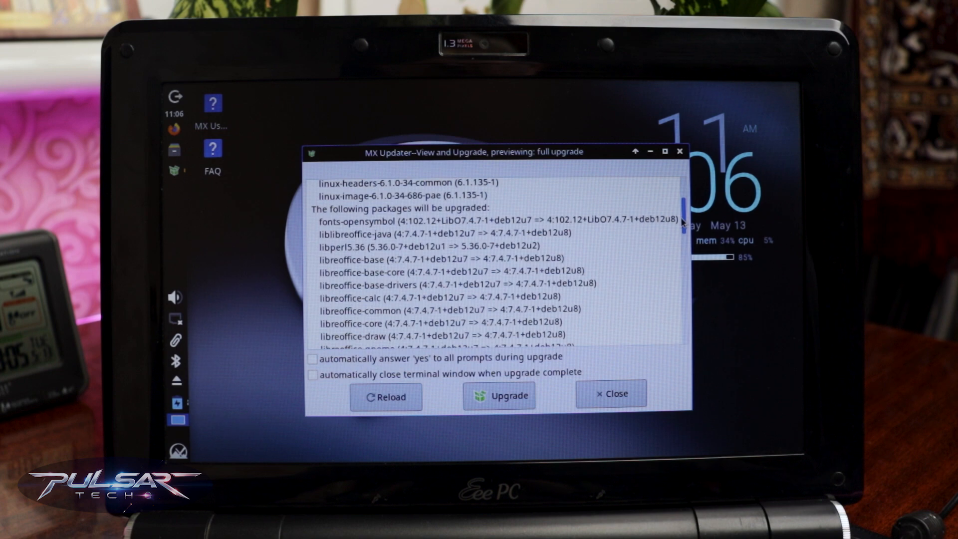
pyautogui.scroll(-3)
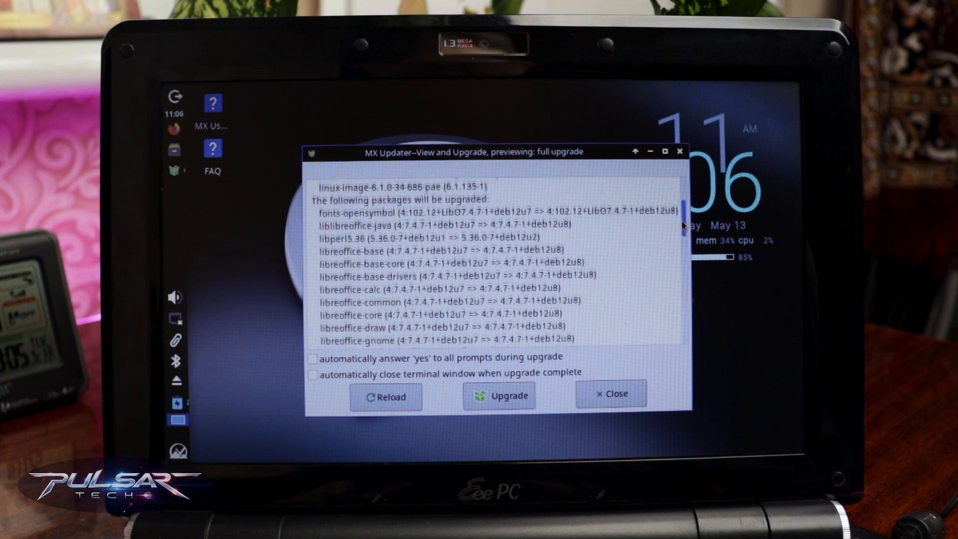
pyautogui.scroll(-3)
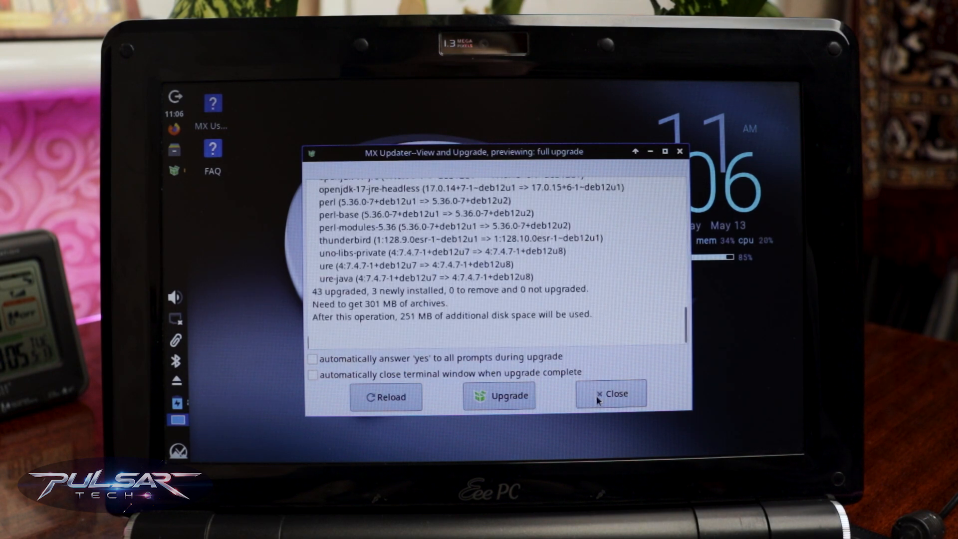
pyautogui.click(611, 394)
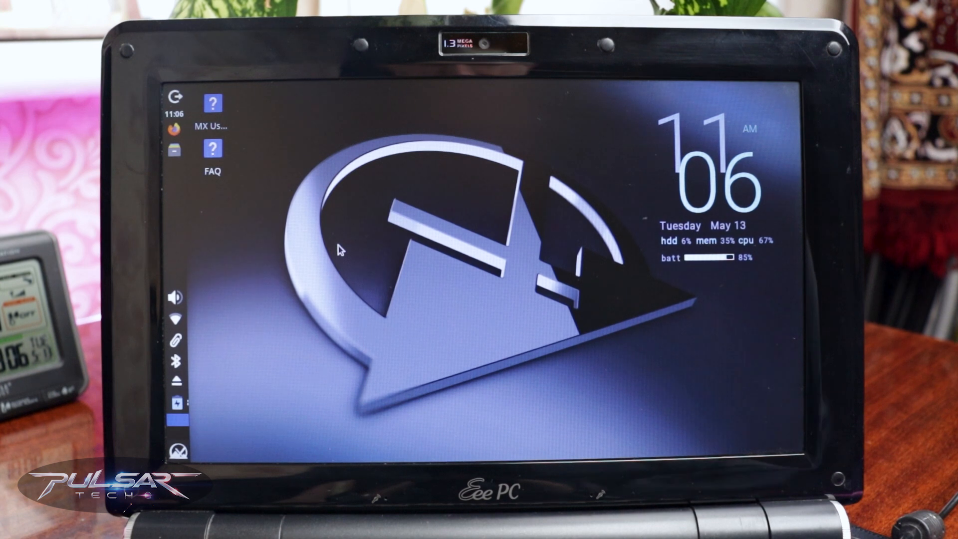
pyautogui.moveTo(177, 403)
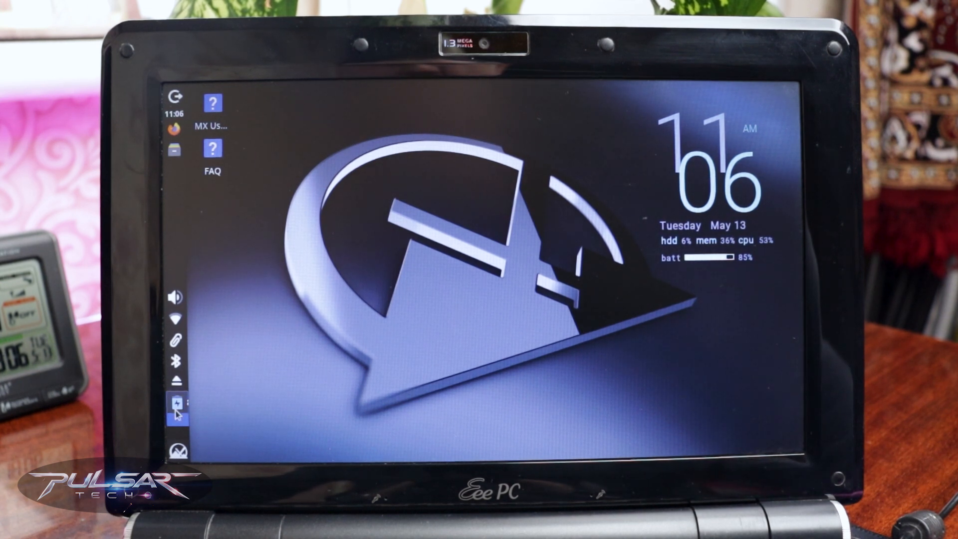
pyautogui.moveTo(179, 402)
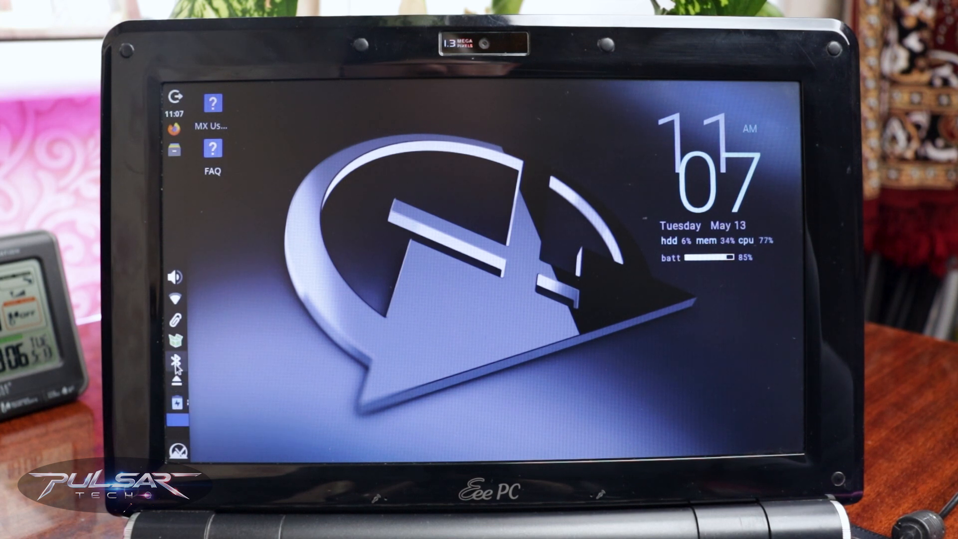
pyautogui.moveTo(176, 342)
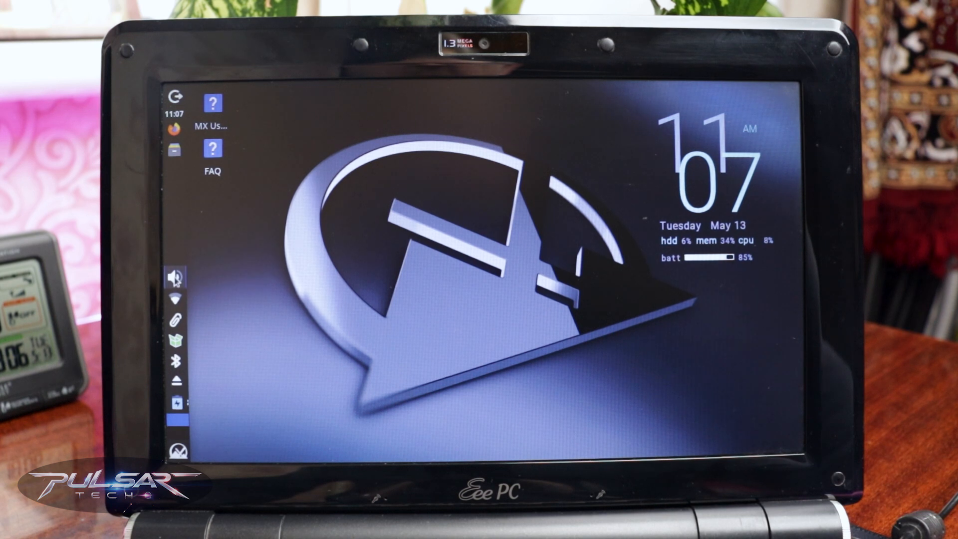
# Launch Thunar from the left panel, opening the home folder 'Pulsar'
pyautogui.click(175, 278)
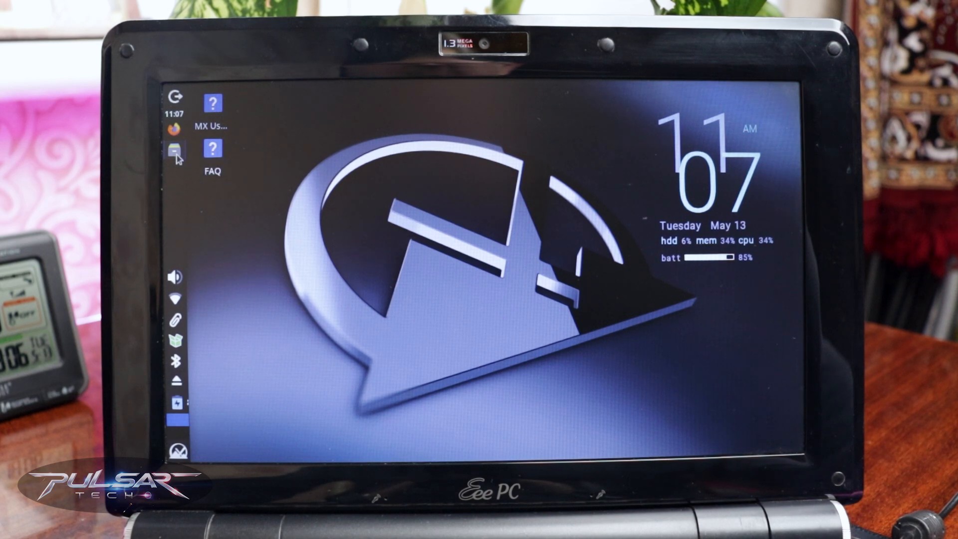
pyautogui.click(173, 152)
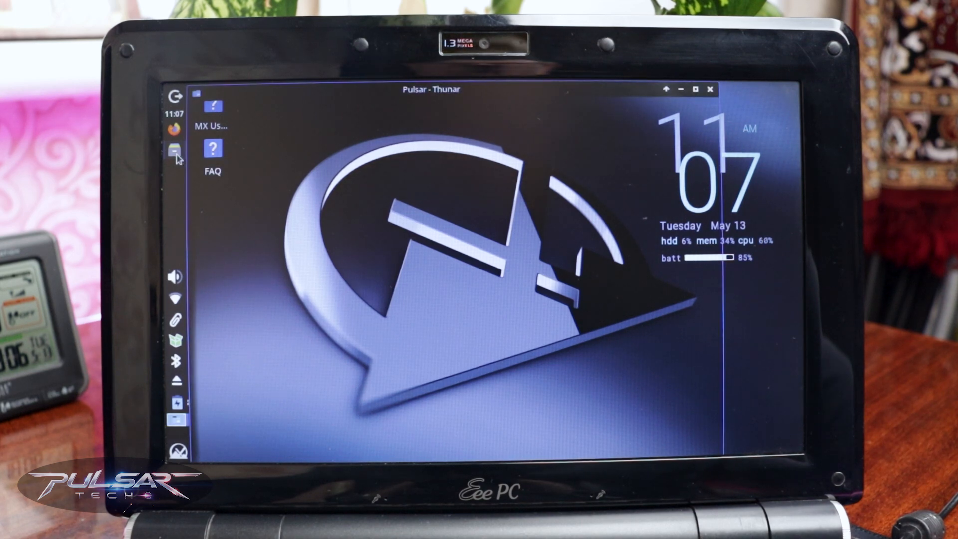
pyautogui.click(176, 151)
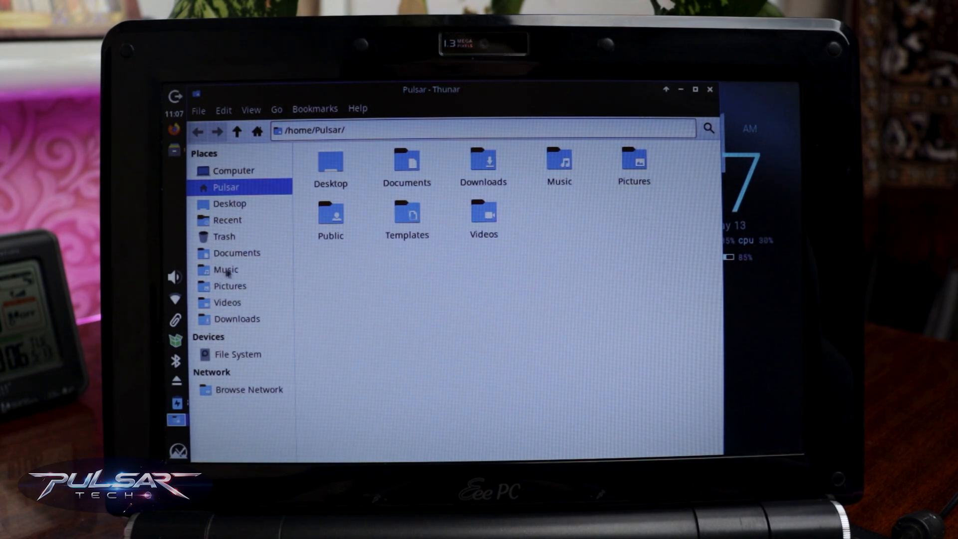
pyautogui.moveTo(522, 218)
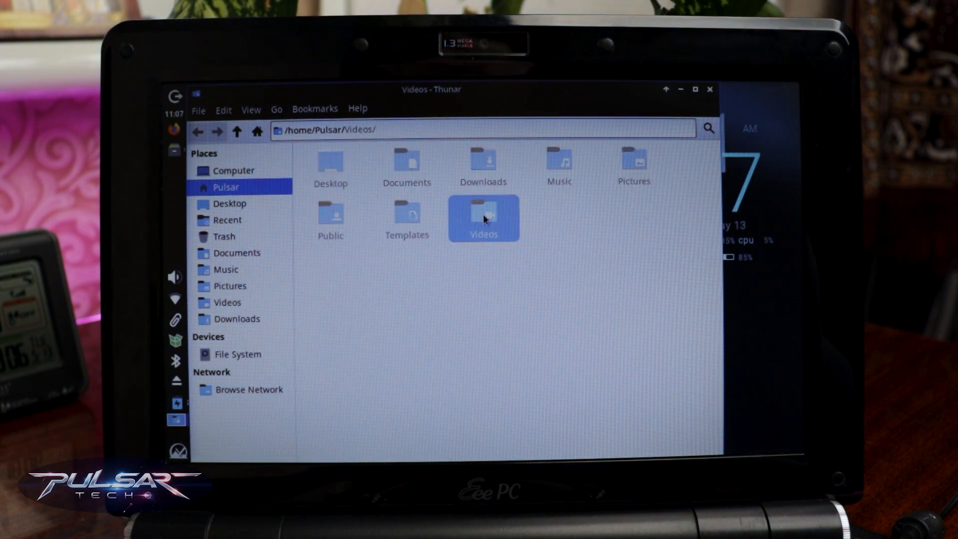
pyautogui.doubleClick(483, 218)
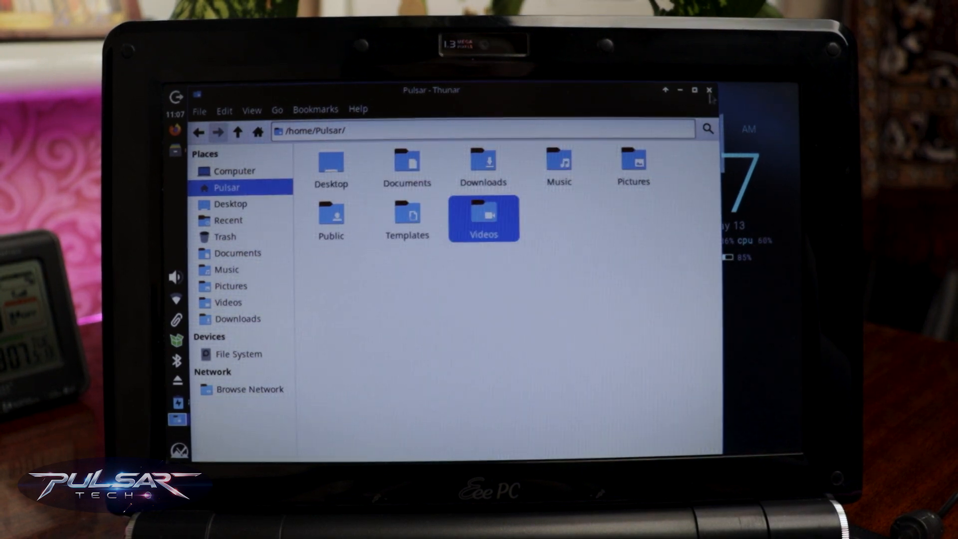
pyautogui.click(709, 90)
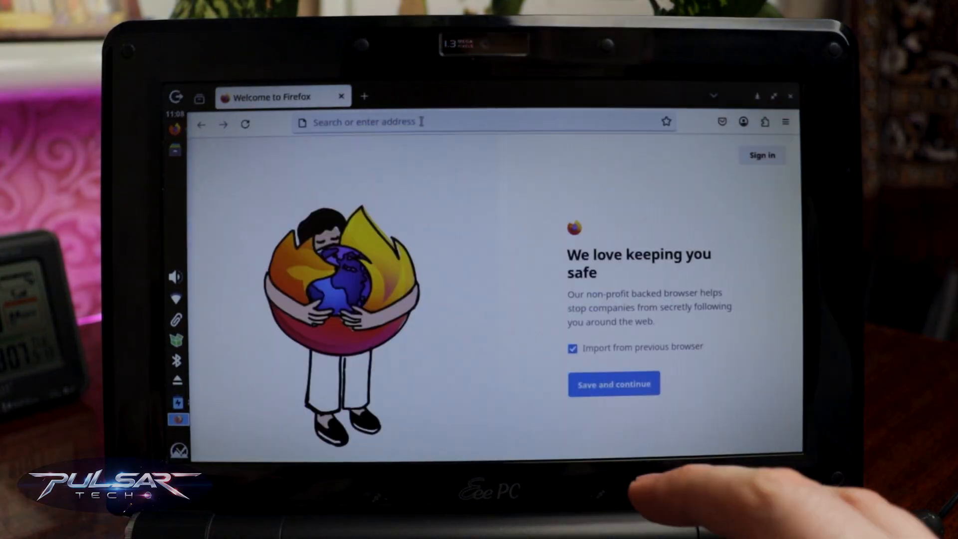
# Go to youtube.com in Firefox and play the Linux Mint keyboard-language video
pyautogui.write('youtube.com/')
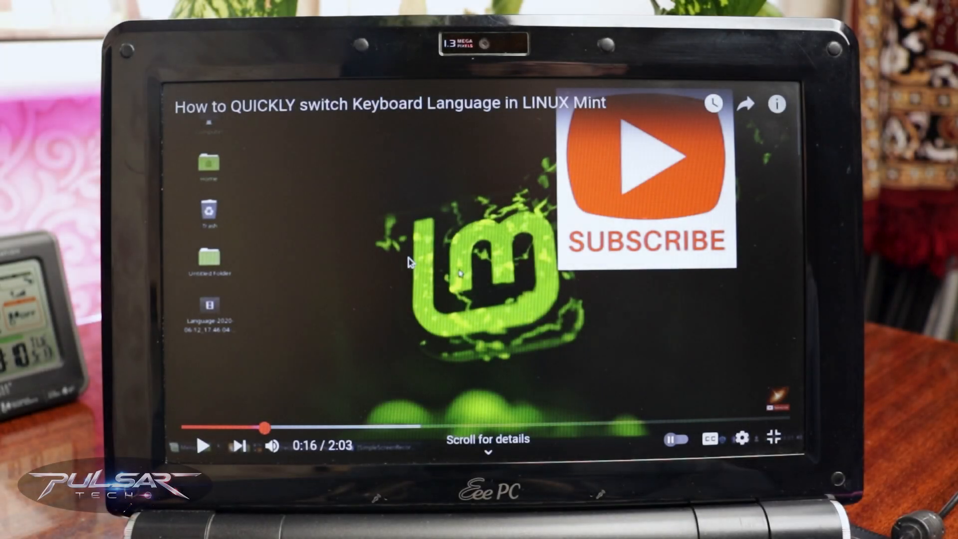
pyautogui.click(205, 445)
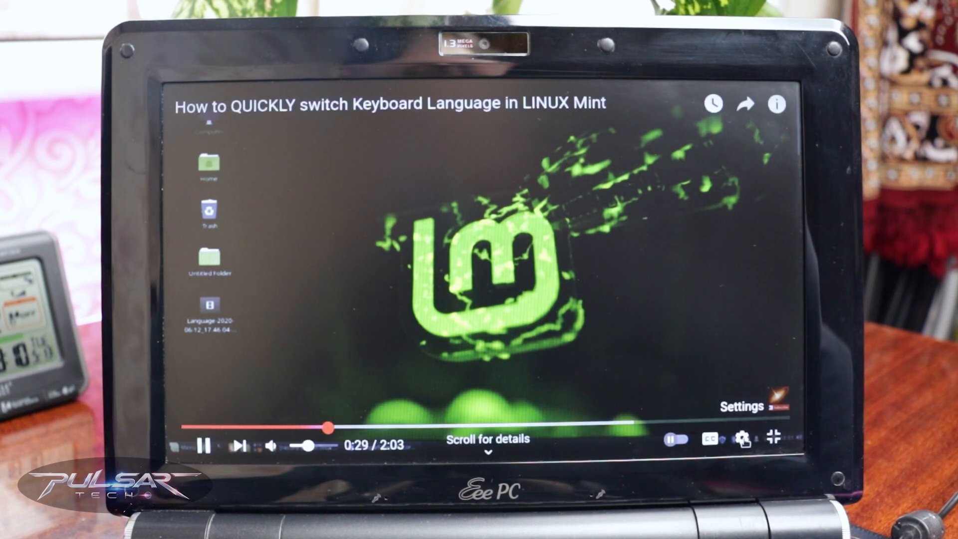
# Switch playback quality to 720p, then leave full screen
pyautogui.click(739, 440)
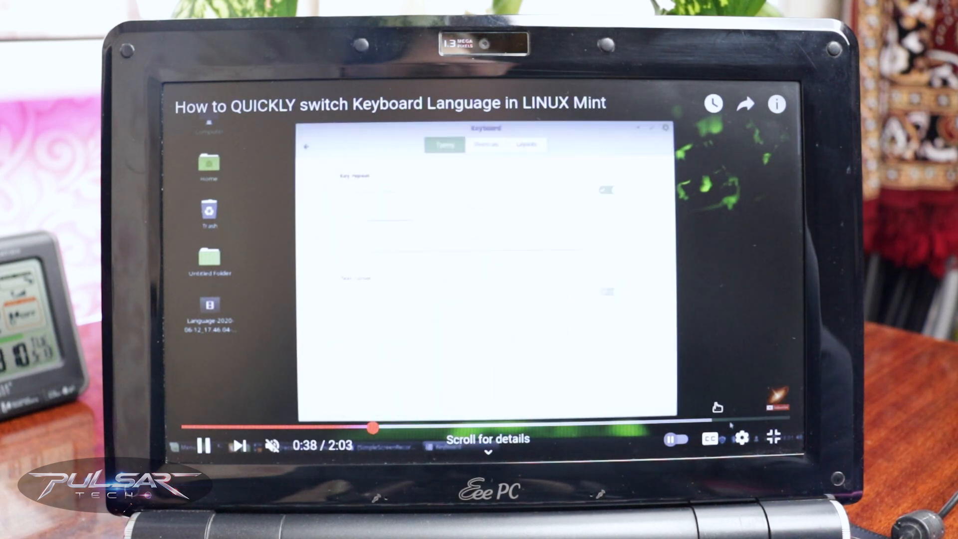
pyautogui.click(742, 439)
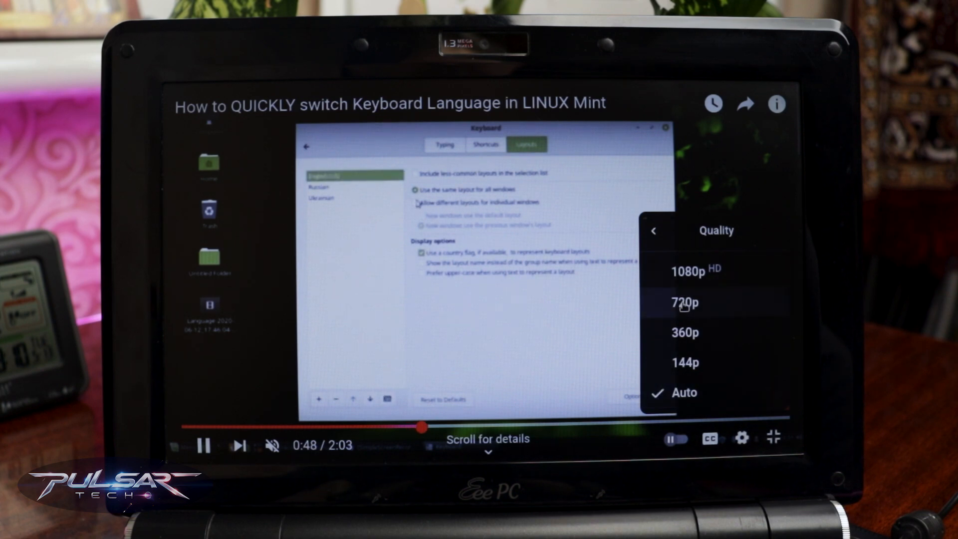
pyautogui.click(685, 304)
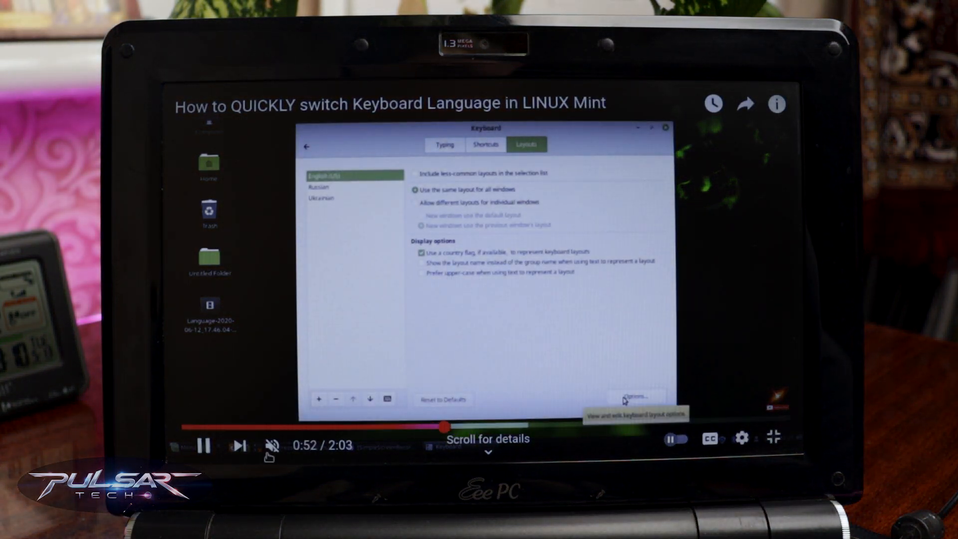
pyautogui.moveTo(272, 444)
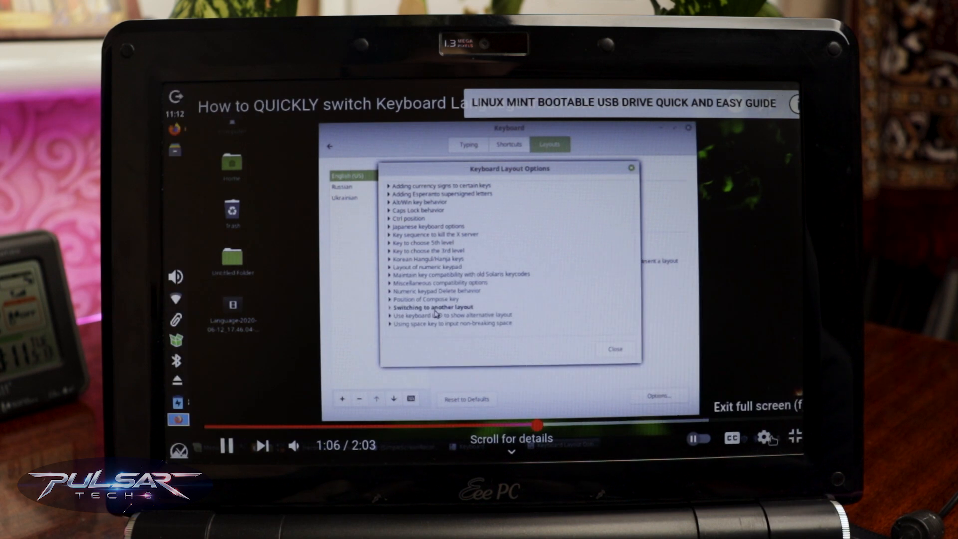
pyautogui.click(796, 437)
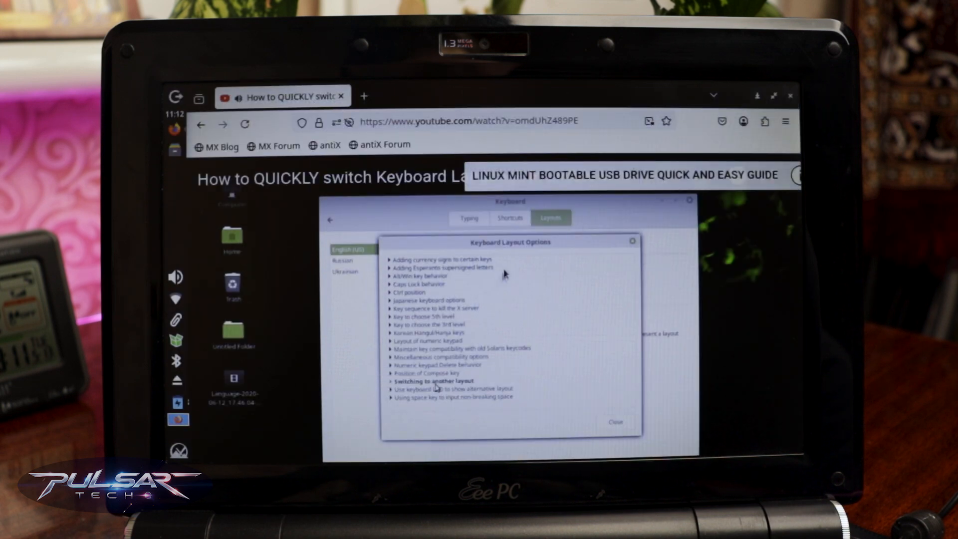
pyautogui.moveTo(489, 268)
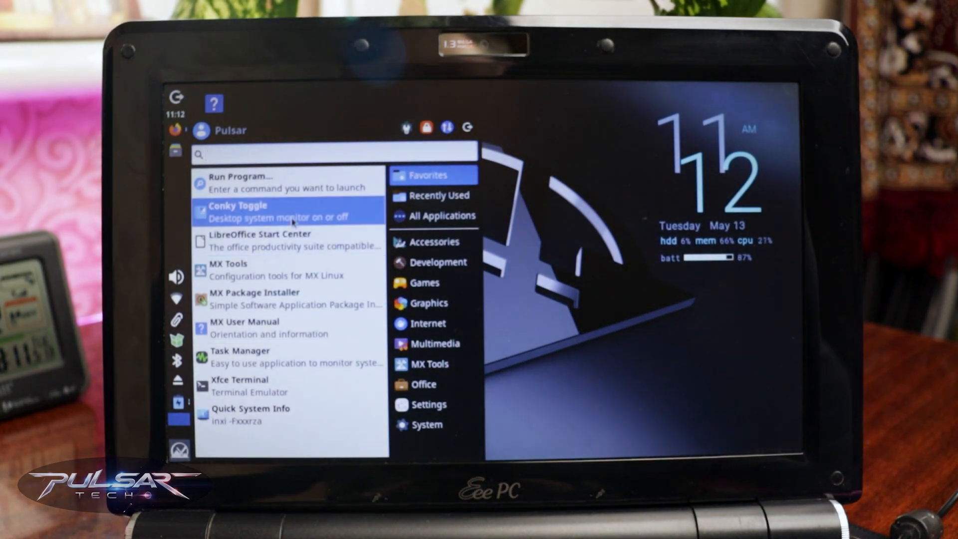
# Launch LibreOffice Writer from the Office category of the Whisker menu
pyautogui.click(429, 363)
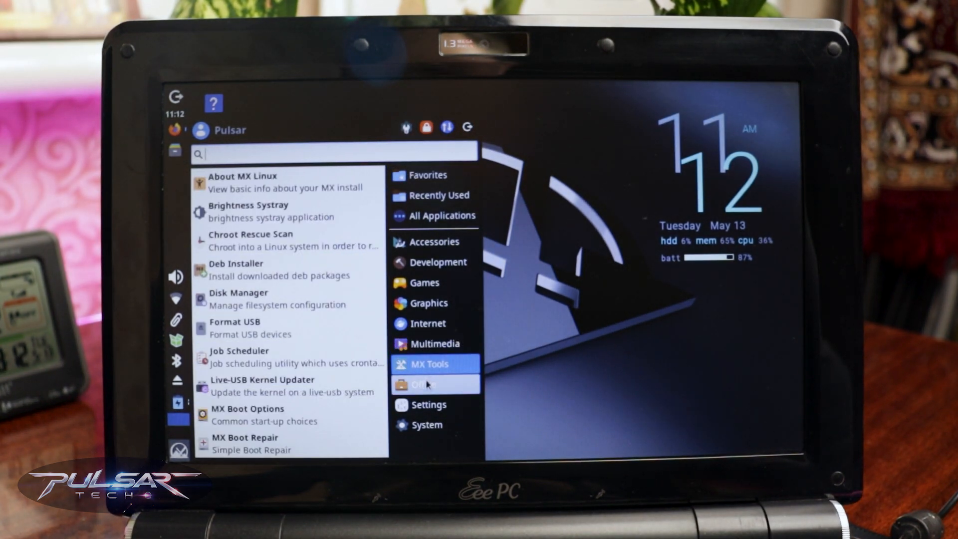
pyautogui.click(423, 383)
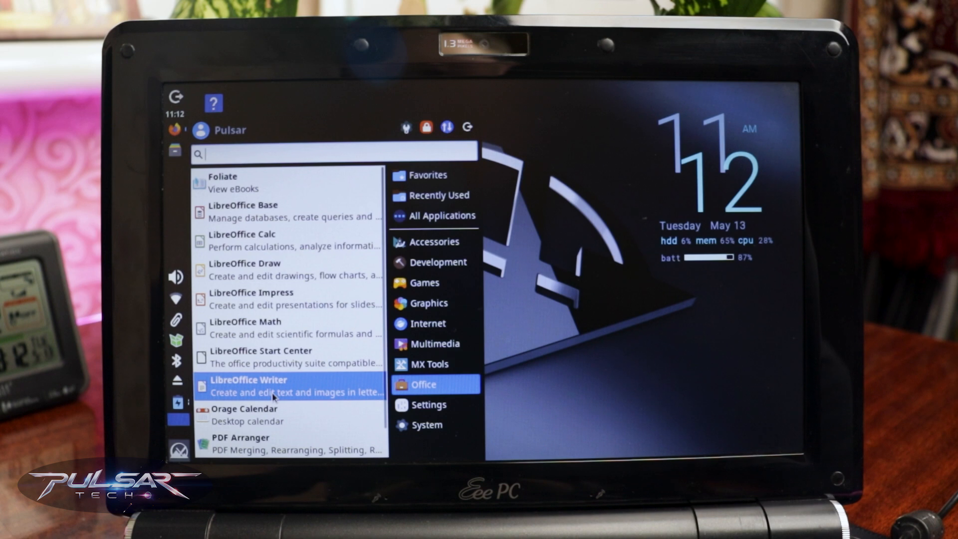
pyautogui.click(248, 379)
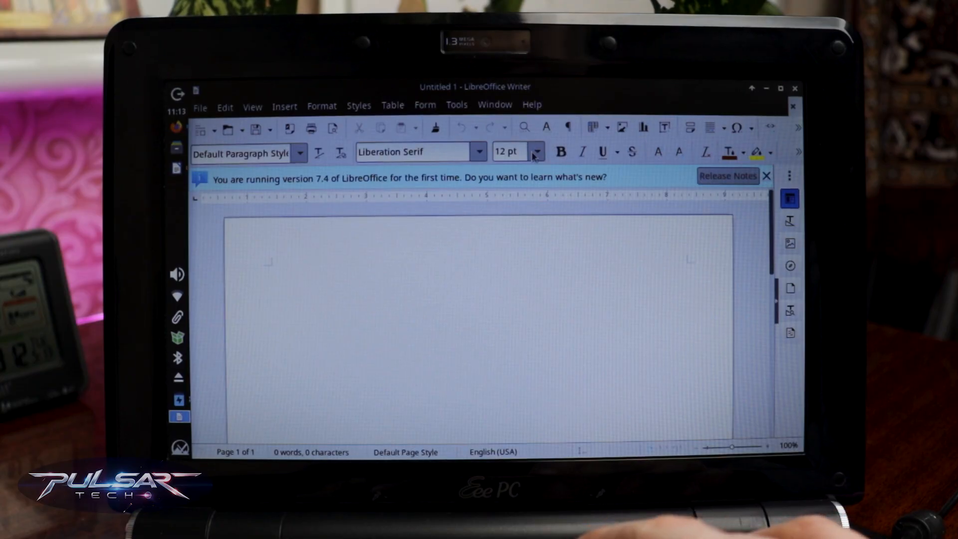
# Write 'Subscribe & Like!!!' at 80 pt and centre it on the page
pyautogui.click(537, 152)
pyautogui.write('Subs')
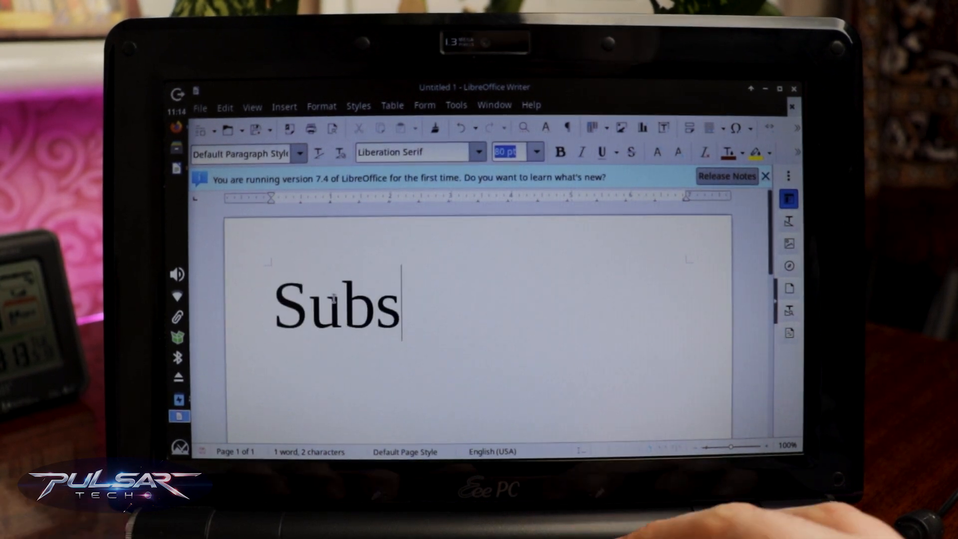
pyautogui.write('cribe &')
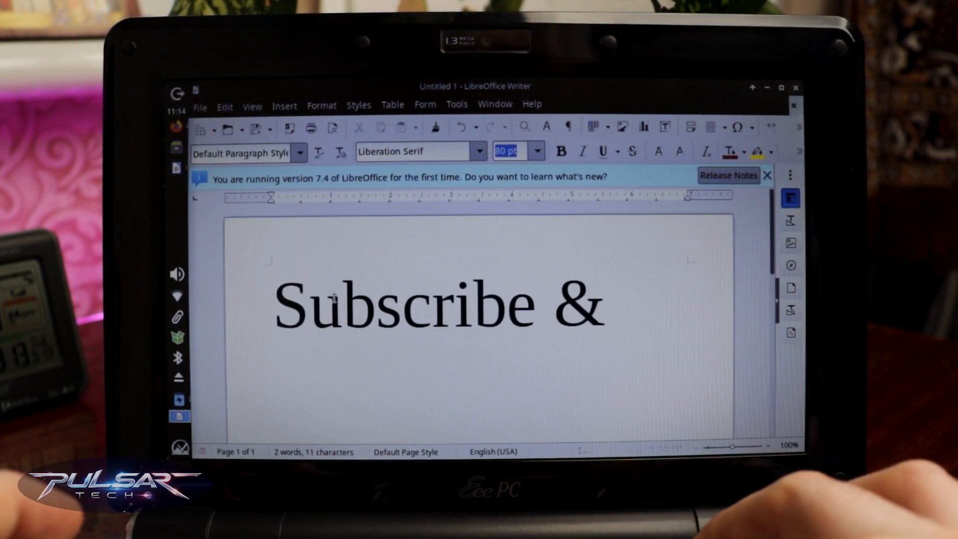
pyautogui.write('Like!!!')
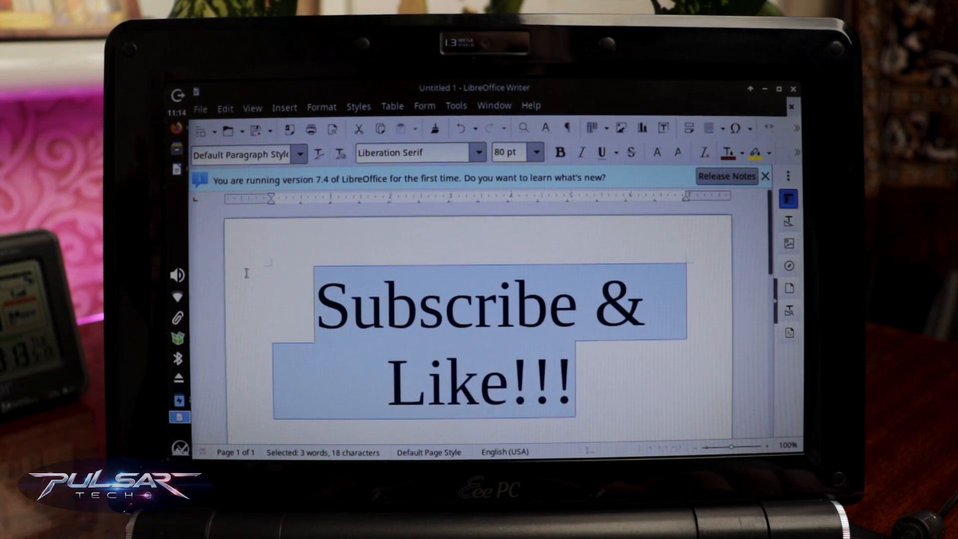
pyautogui.click(560, 151)
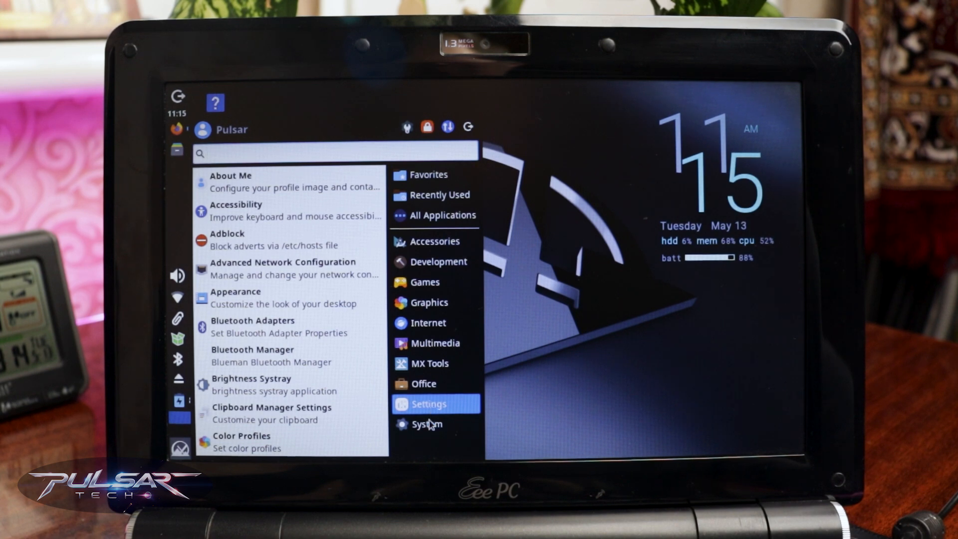
# Browse through the System category of utilities in the Whisker menu
pyautogui.click(428, 424)
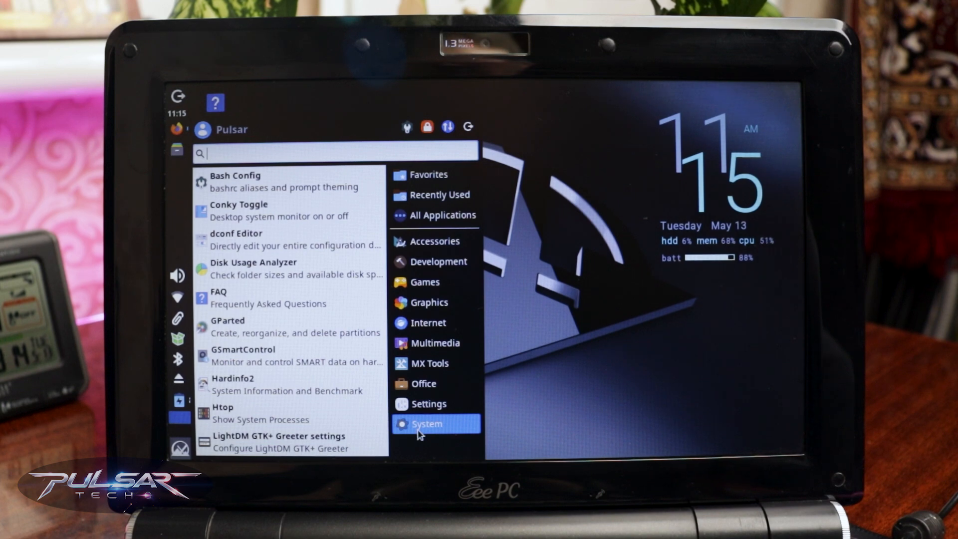
pyautogui.moveTo(275, 268)
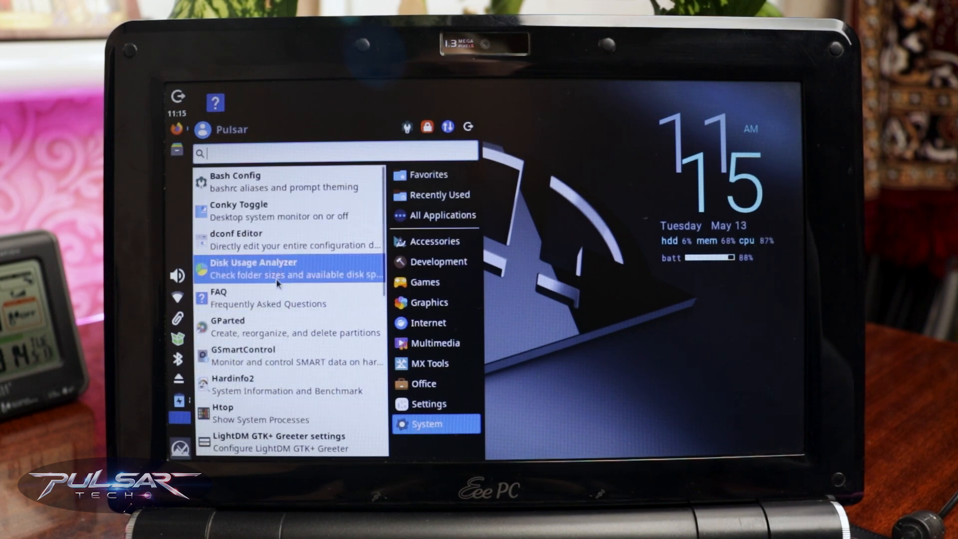
pyautogui.scroll(-3)
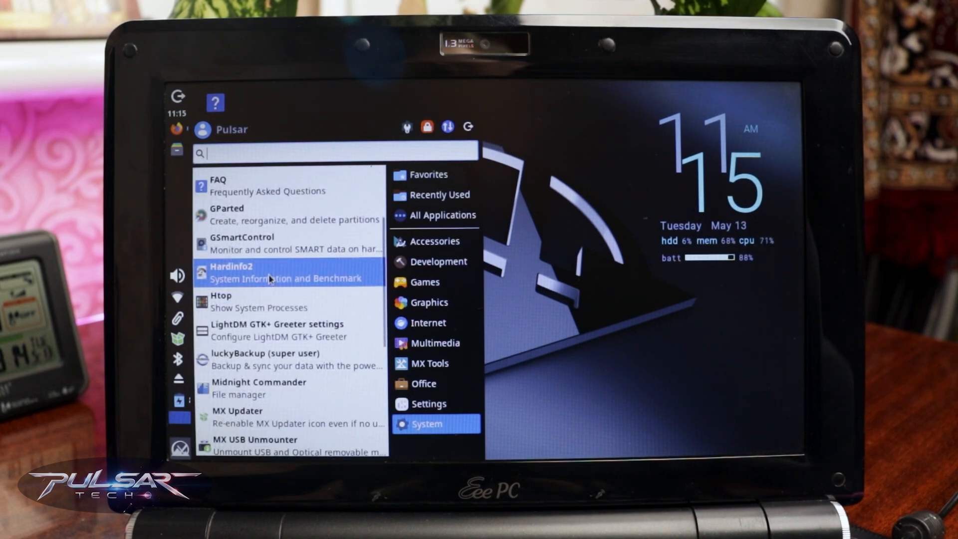
pyautogui.scroll(-3)
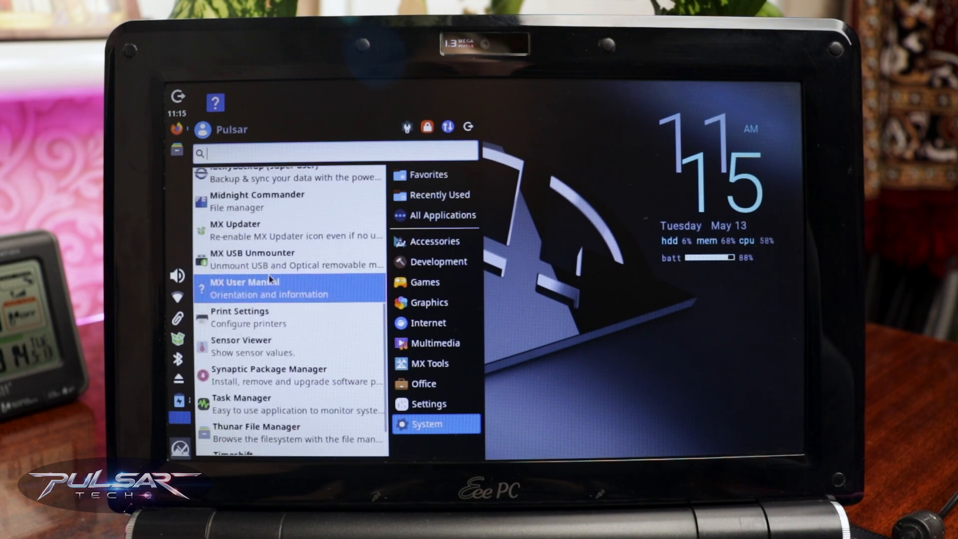
pyautogui.scroll(-3)
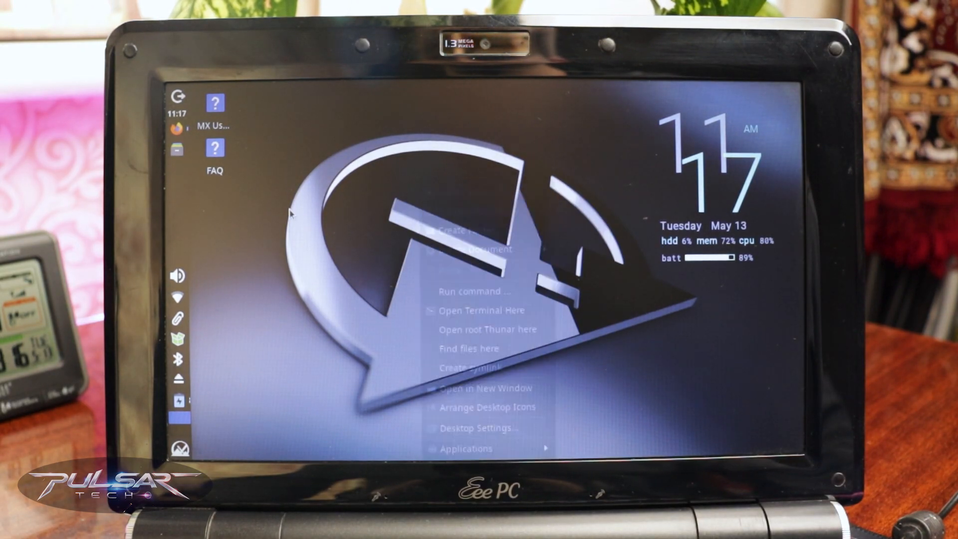
# Launch Task Manager from the System category
pyautogui.click(275, 214)
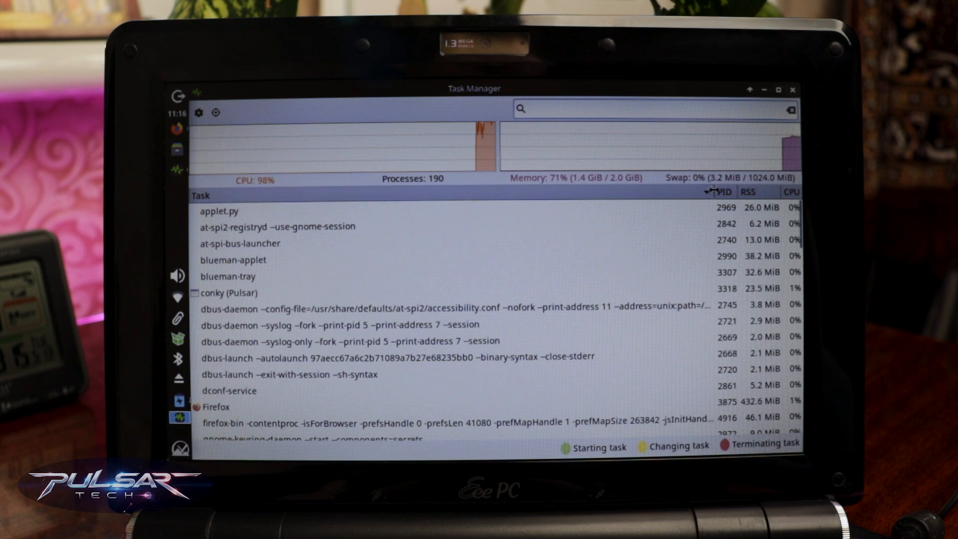
# Rank the processes by CPU usage and pick out the Task Manager process
pyautogui.click(219, 211)
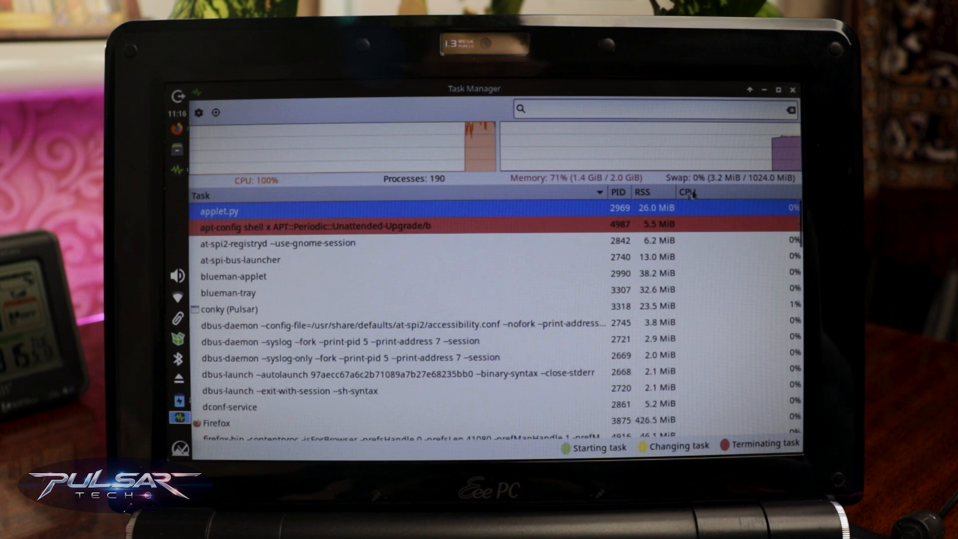
pyautogui.click(688, 192)
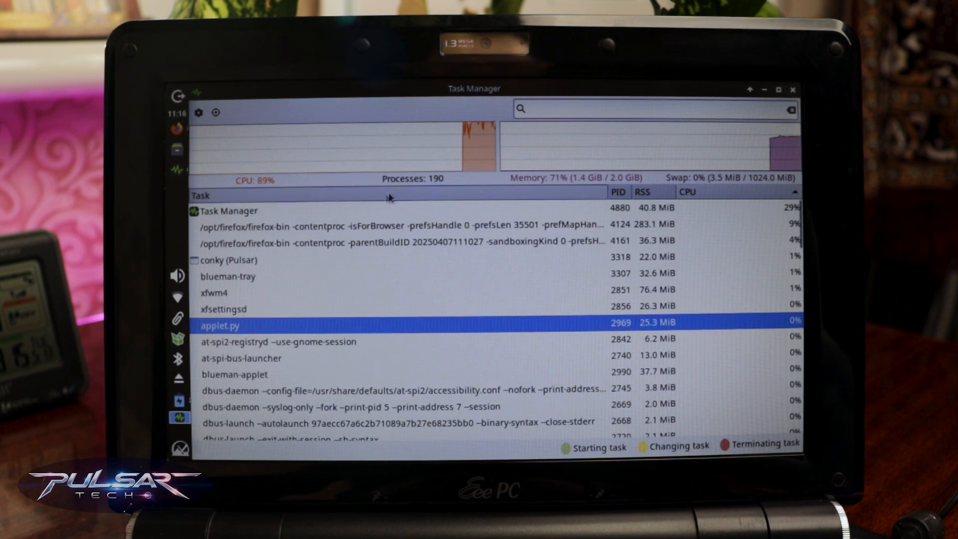
pyautogui.click(230, 211)
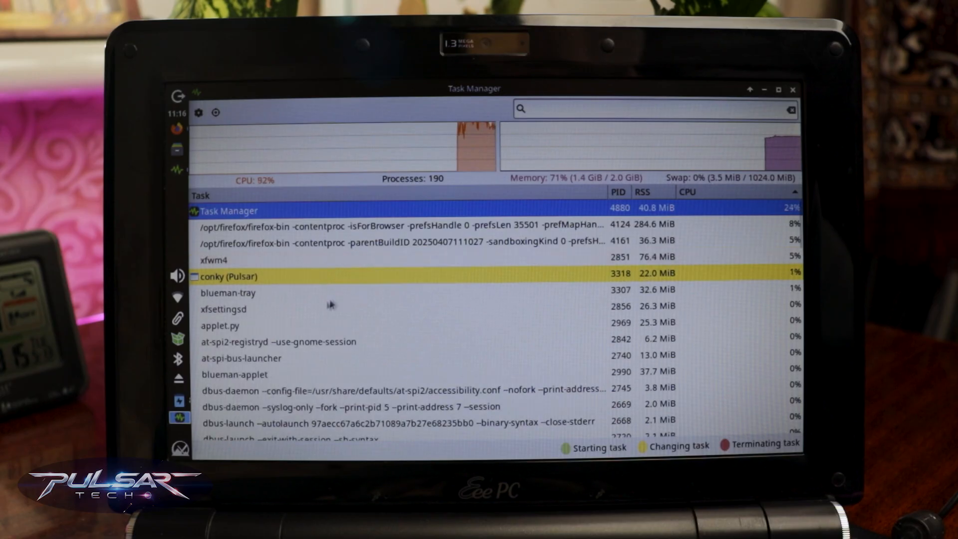
pyautogui.scroll(-3)
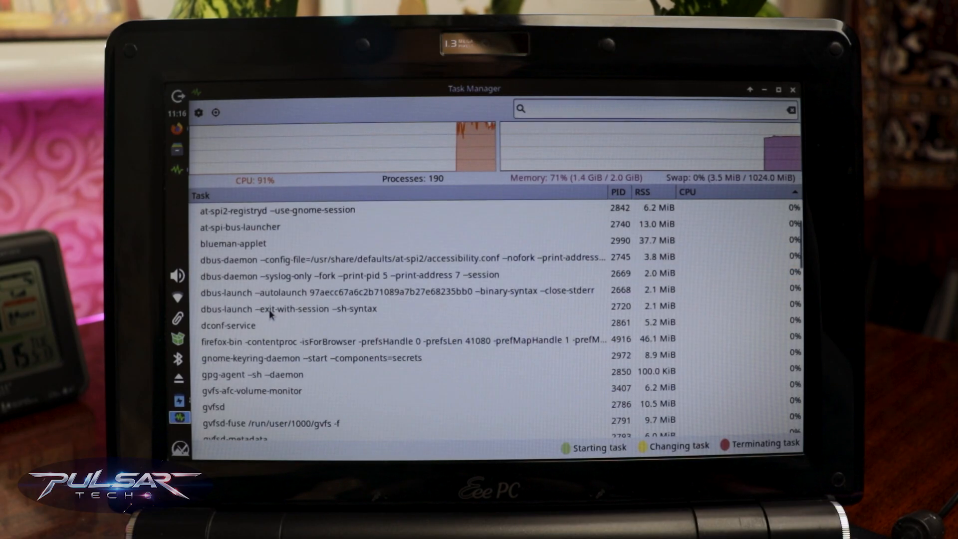
# Re-sort the process list and scroll through the 191 processes
pyautogui.click(688, 191)
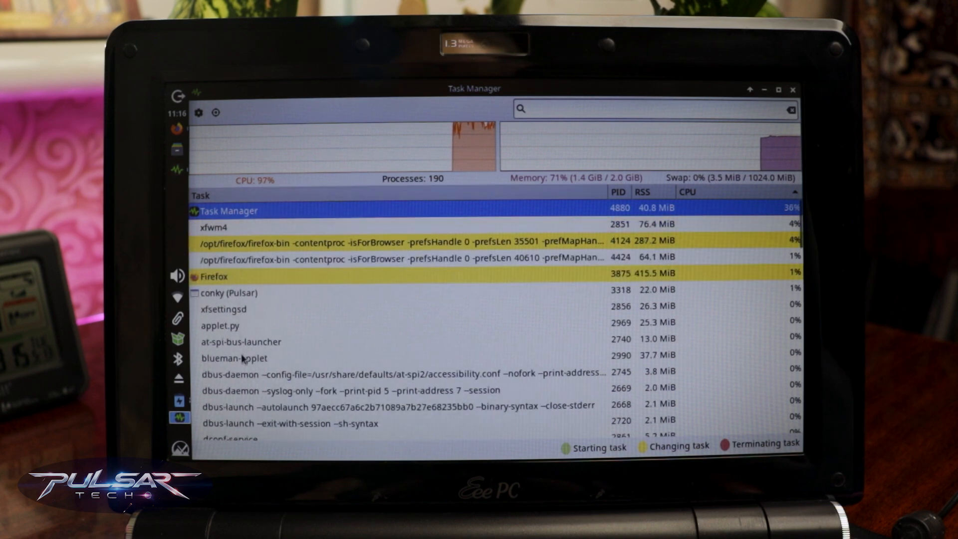
pyautogui.scroll(-3)
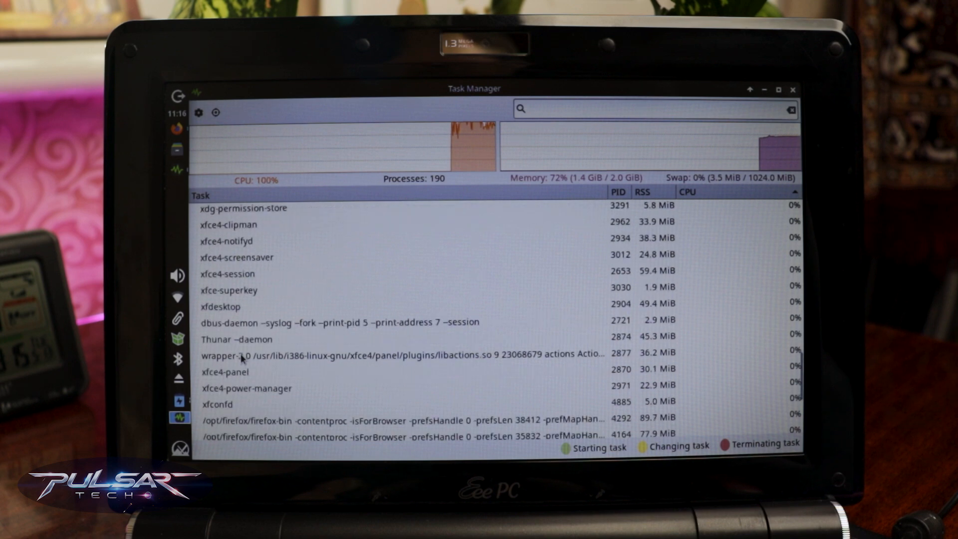
pyautogui.scroll(-3)
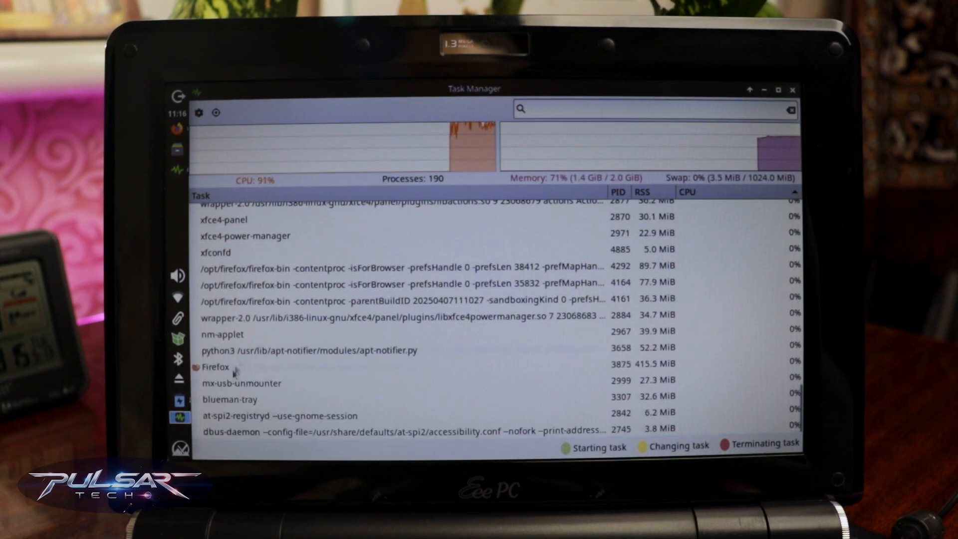
pyautogui.scroll(-3)
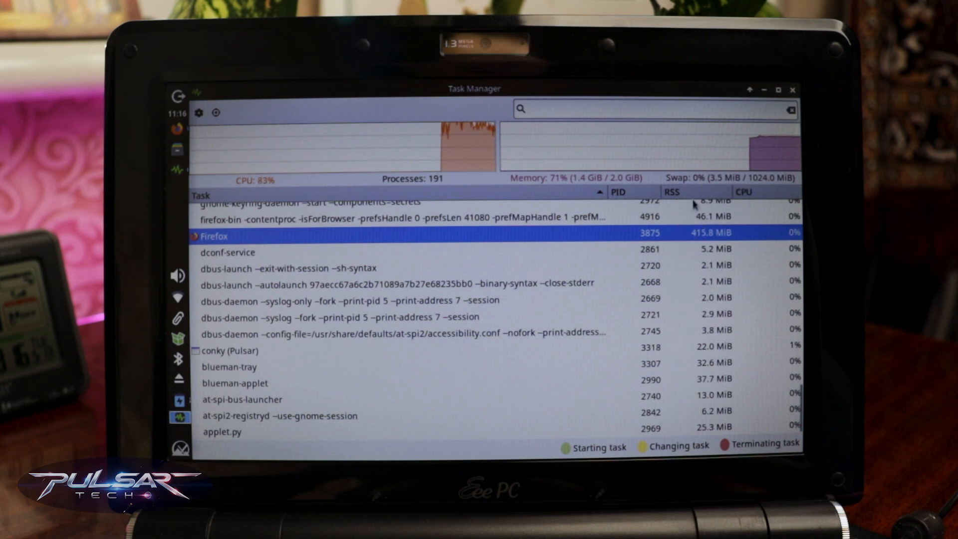
# Rank processes by RSS memory descending, Firefox on top at about 407 MiB
pyautogui.click(672, 192)
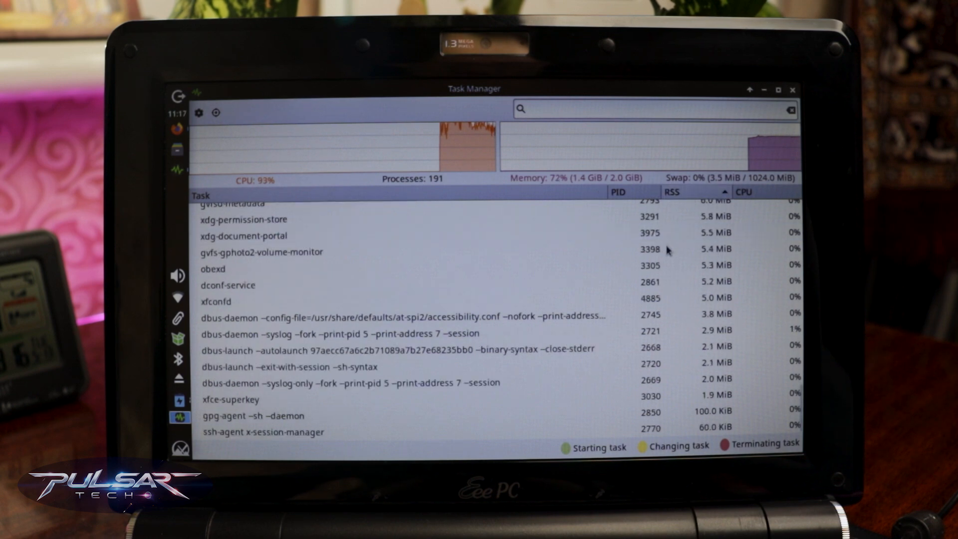
pyautogui.click(672, 191)
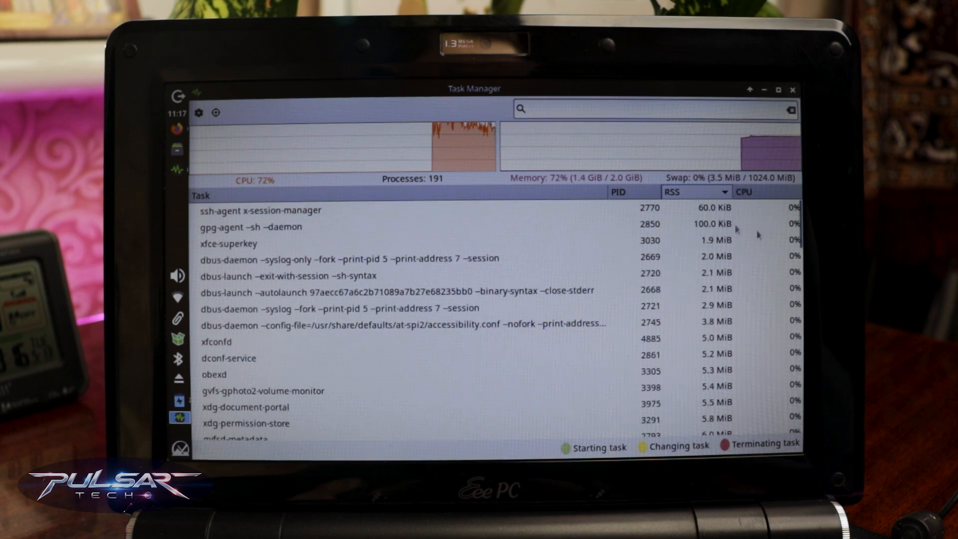
pyautogui.click(671, 192)
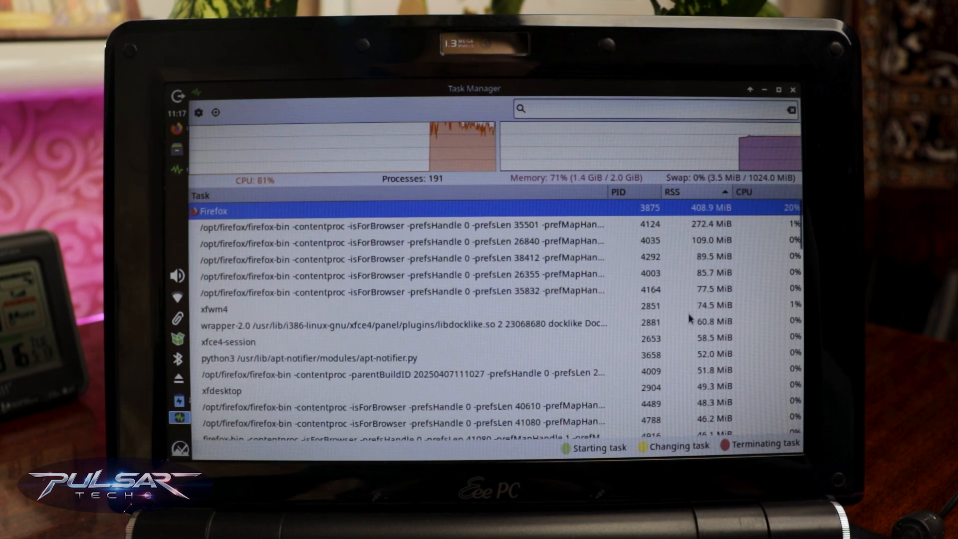
pyautogui.scroll(-3)
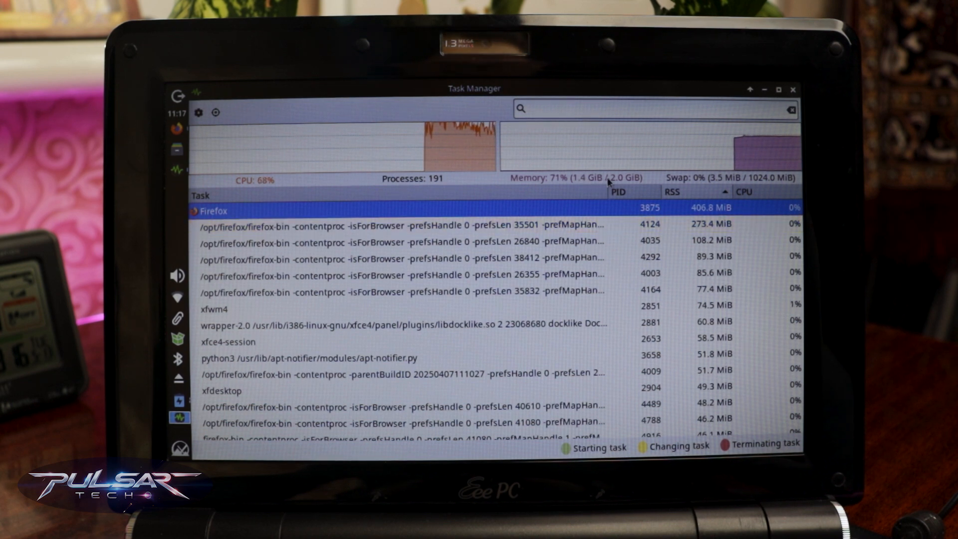
pyautogui.moveTo(604, 182)
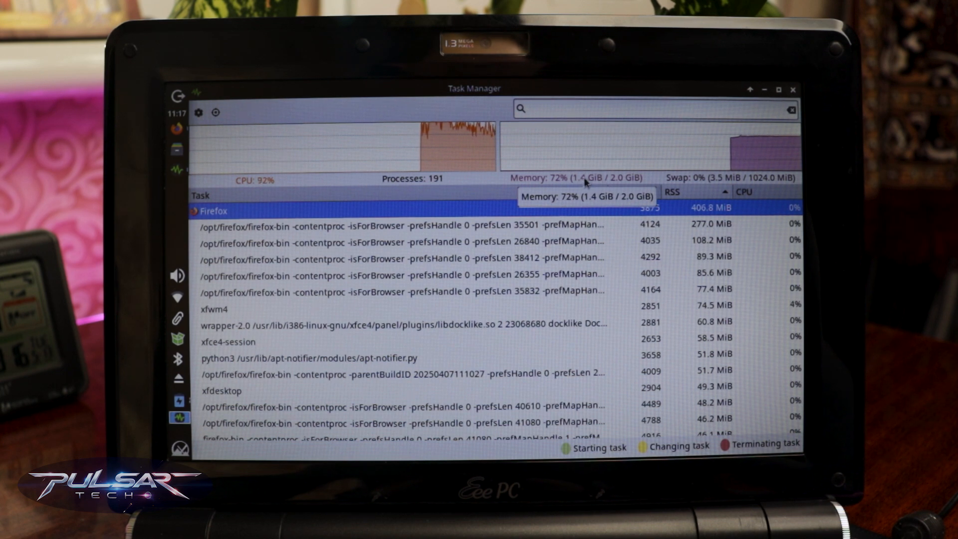
pyautogui.moveTo(302, 183)
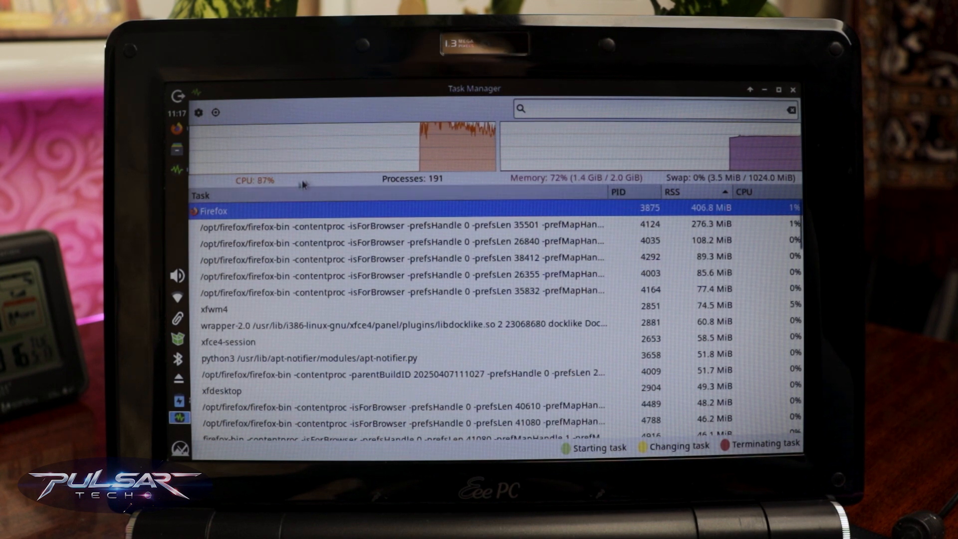
pyautogui.moveTo(369, 177)
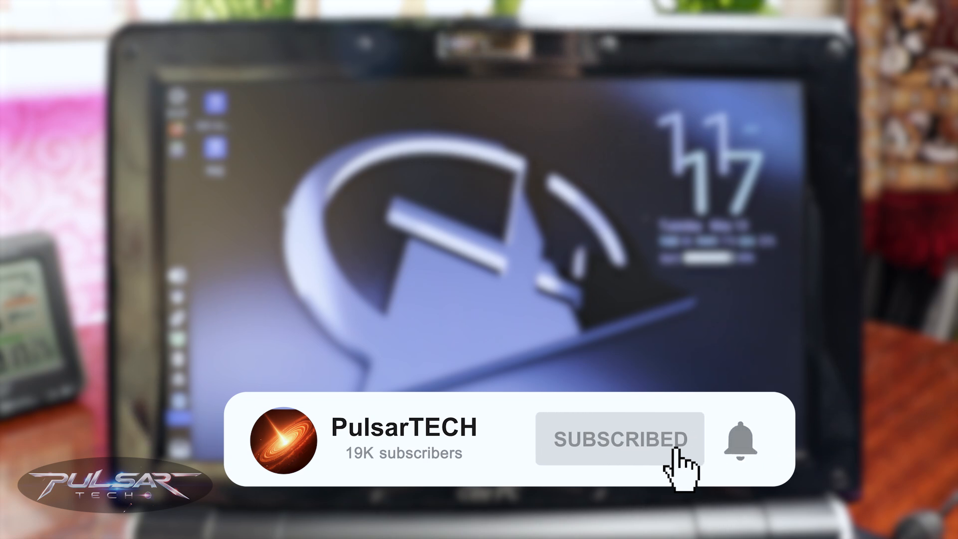
# Close the Task Manager window, leaving the desktop showing
pyautogui.click(739, 439)
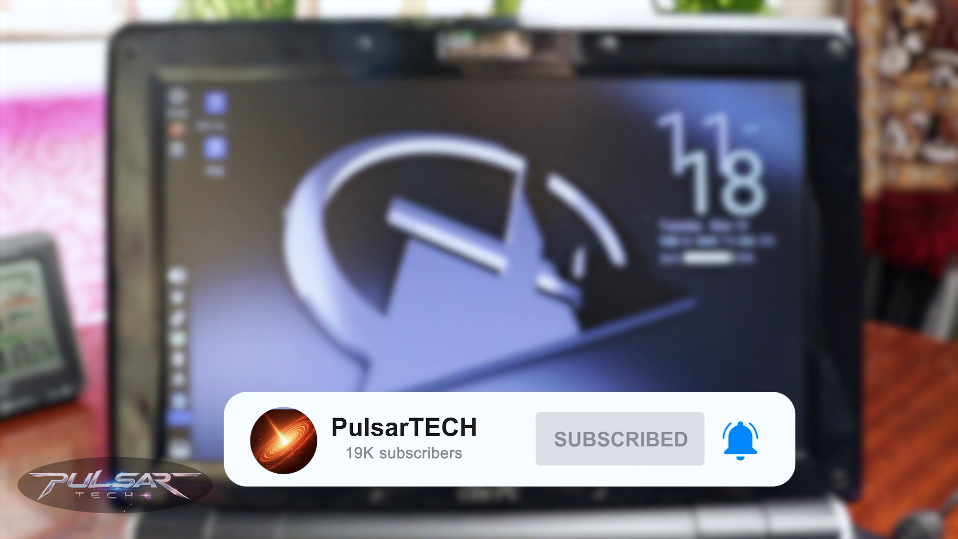